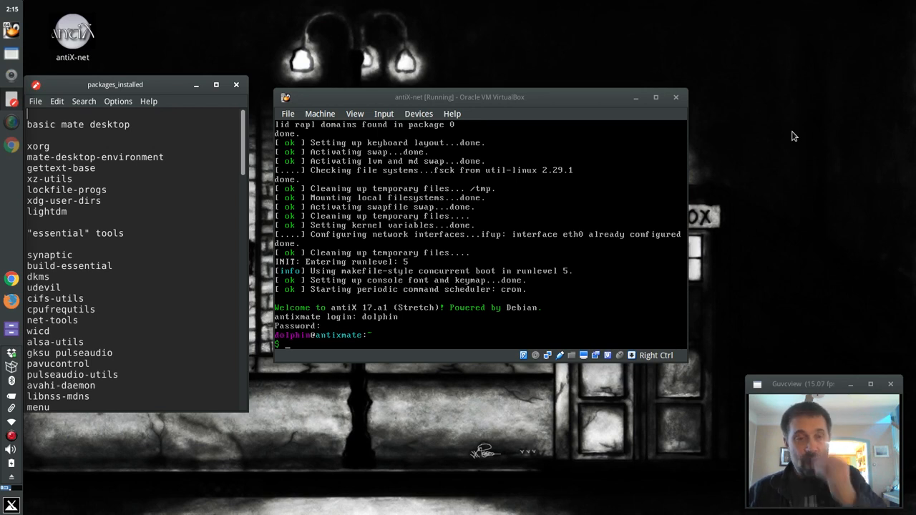
{"action": "mouse_move", "coordinate": [302, 406]}
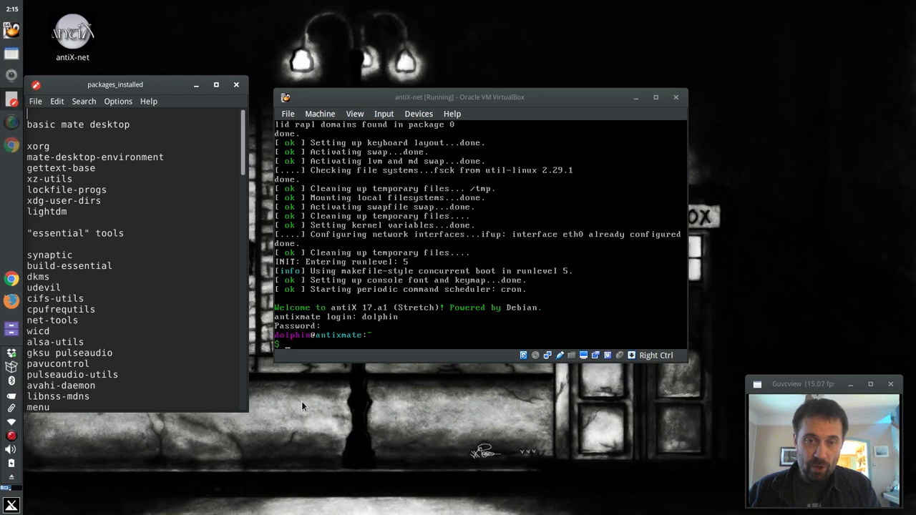
{"action": "mouse_move", "coordinate": [371, 351]}
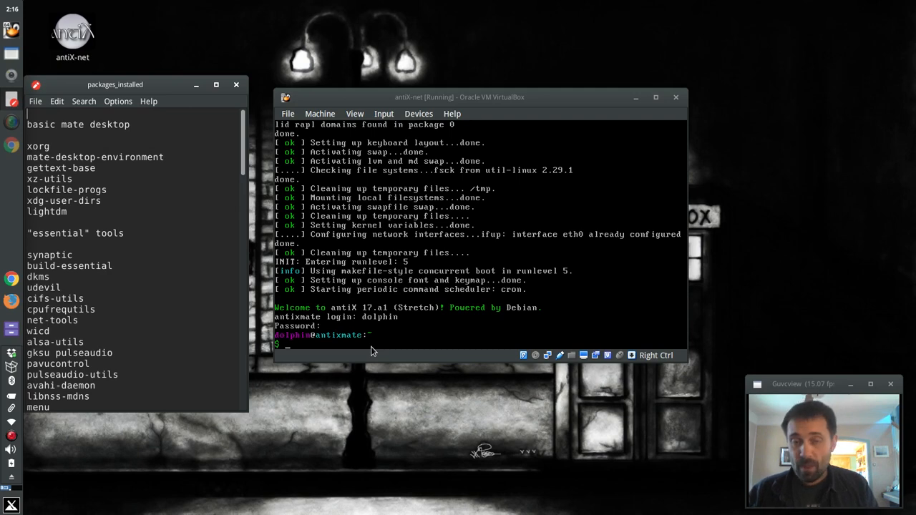
{"action": "mouse_move", "coordinate": [378, 349]}
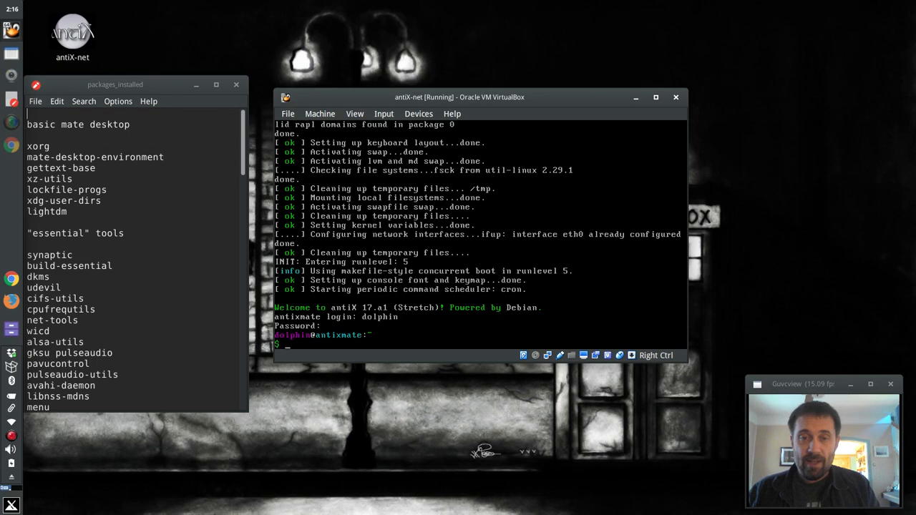
{"action": "mouse_move", "coordinate": [386, 381]}
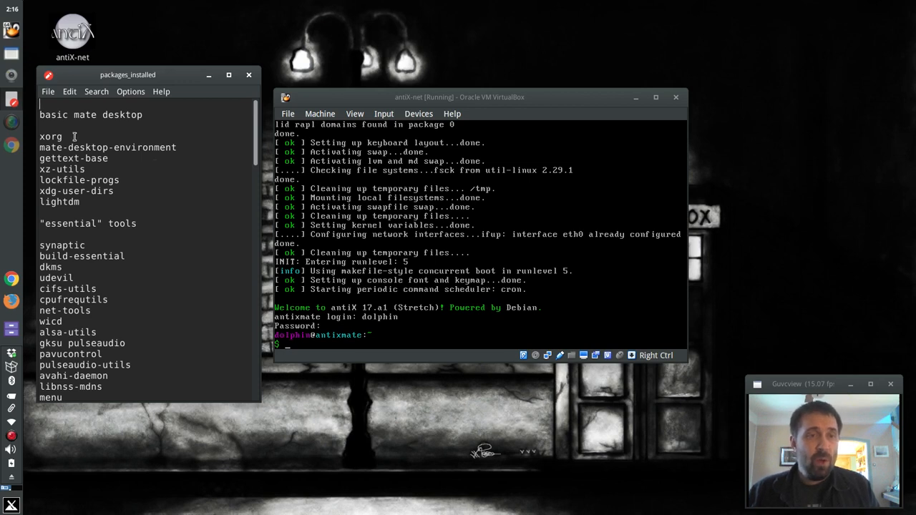
- Review the package notes, picking out xorg, xz-utils, cifs-utils, net-tools and wicd names
{"action": "double_click", "coordinate": [51, 136]}
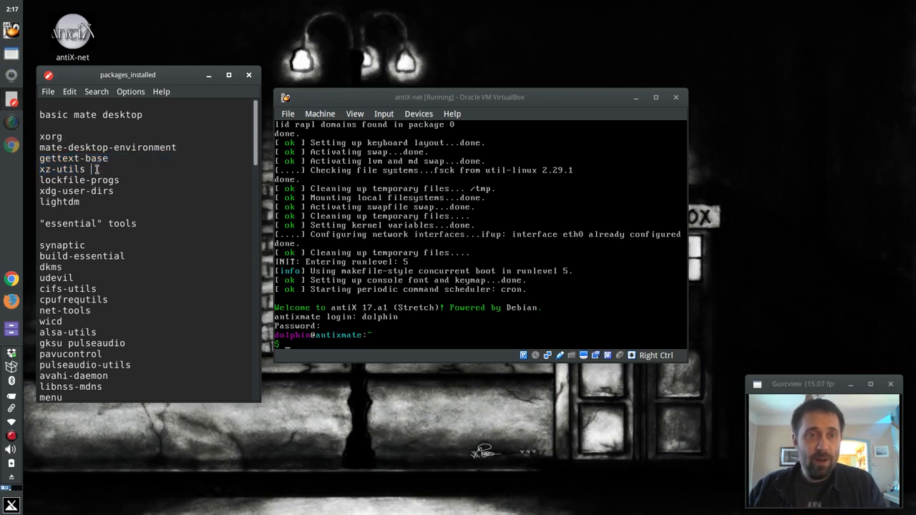
{"action": "double_click", "coordinate": [79, 180]}
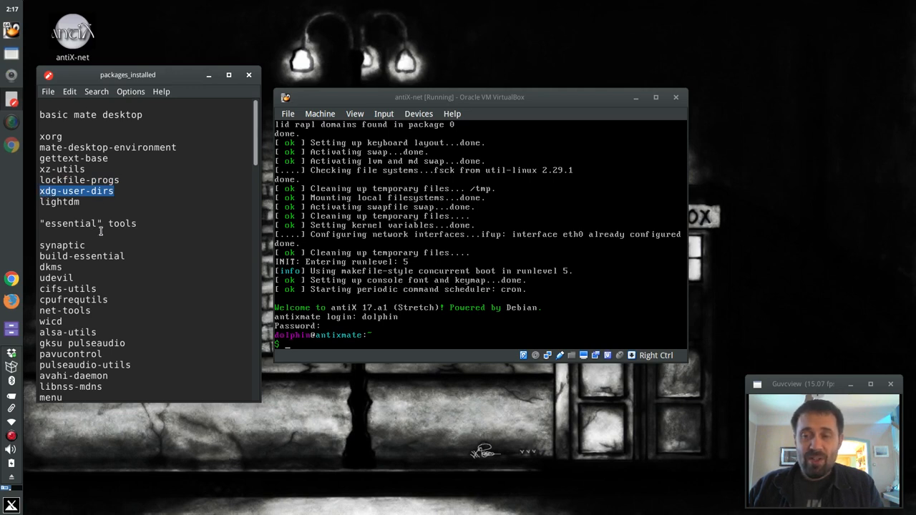
{"action": "mouse_move", "coordinate": [126, 234]}
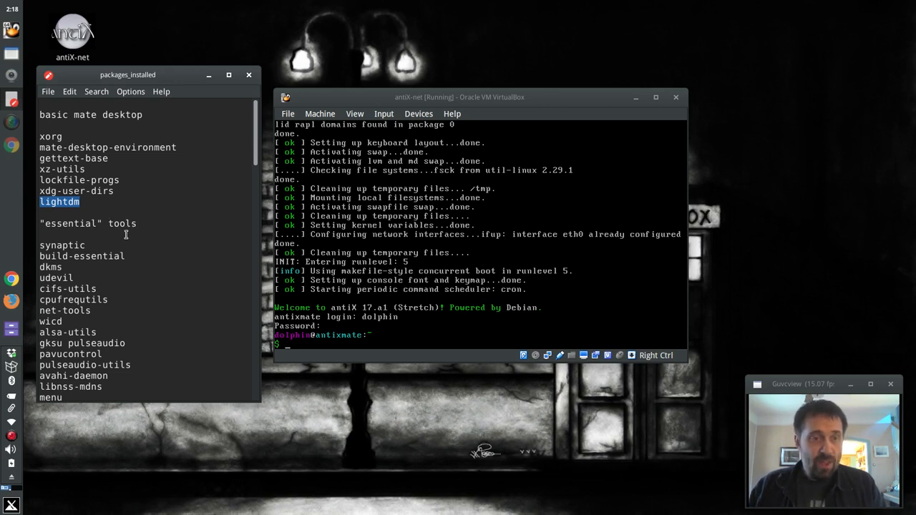
{"action": "scroll", "scroll_direction": "down", "scroll_amount": 3}
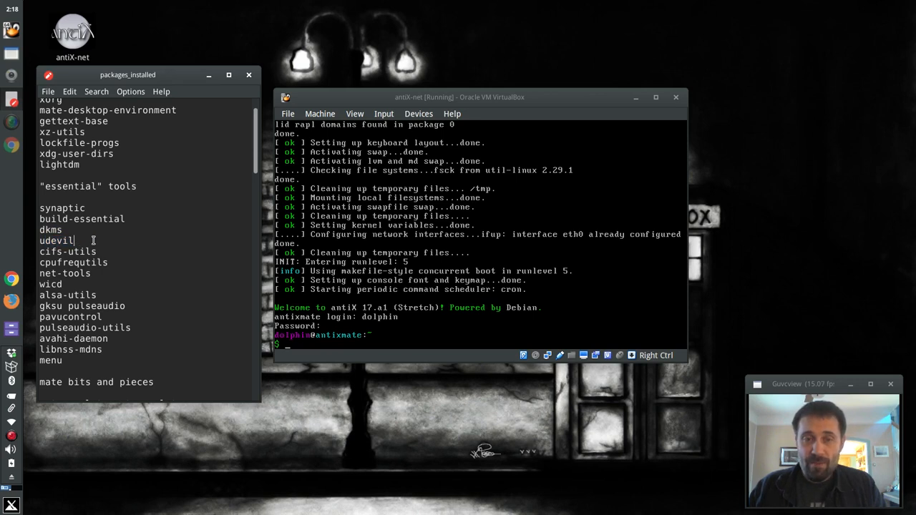
{"action": "double_click", "coordinate": [67, 252]}
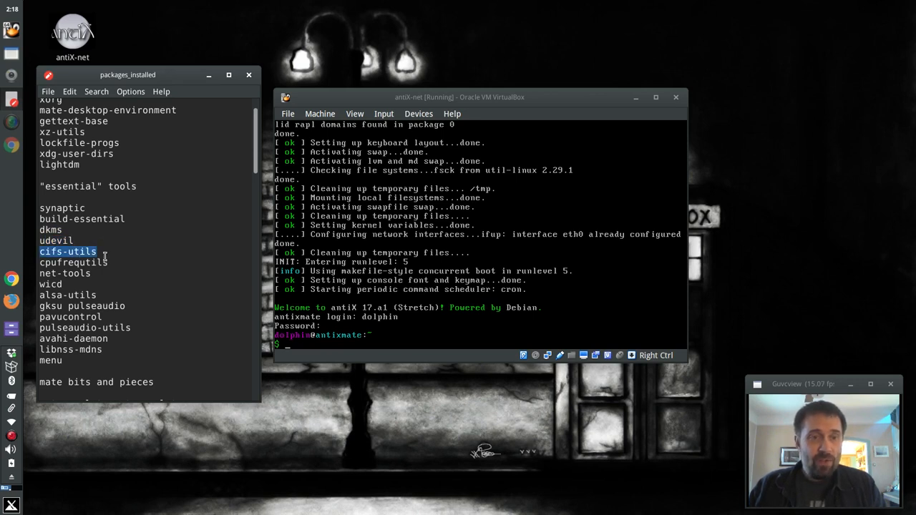
{"action": "left_click", "coordinate": [74, 262]}
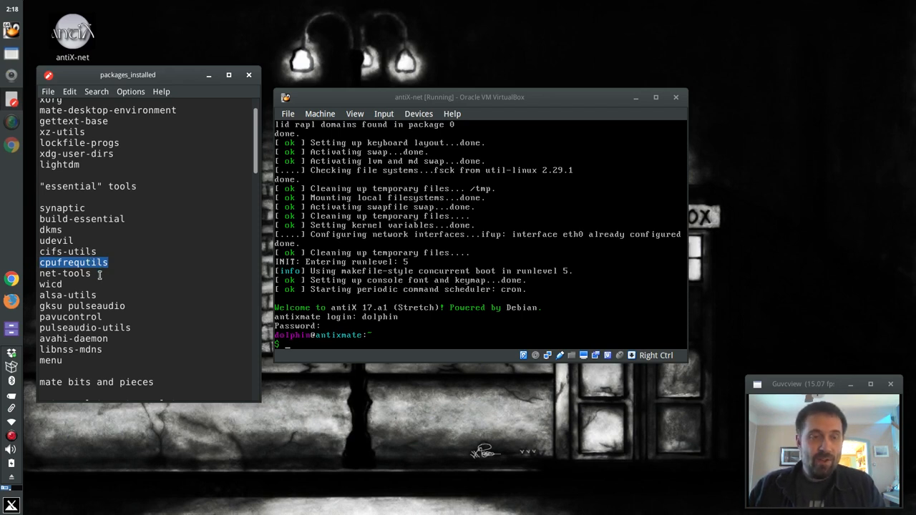
{"action": "left_click", "coordinate": [65, 273]}
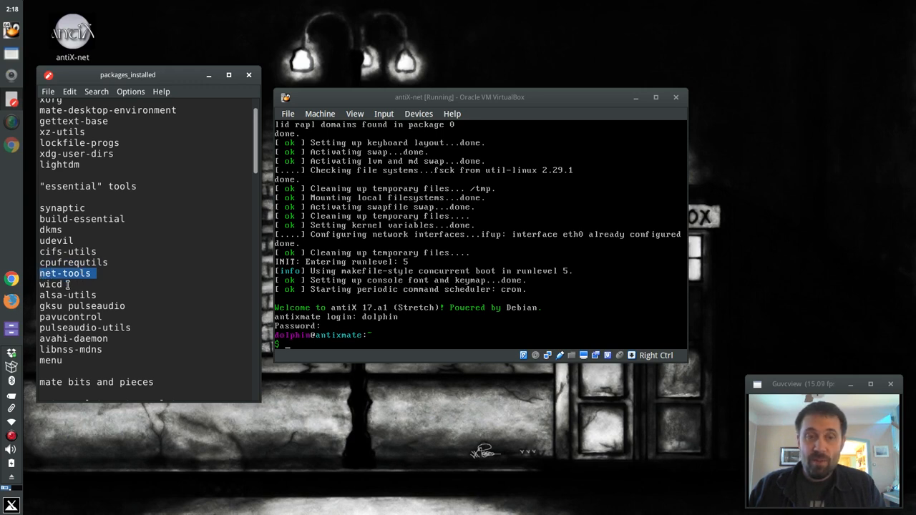
{"action": "left_click", "coordinate": [52, 284]}
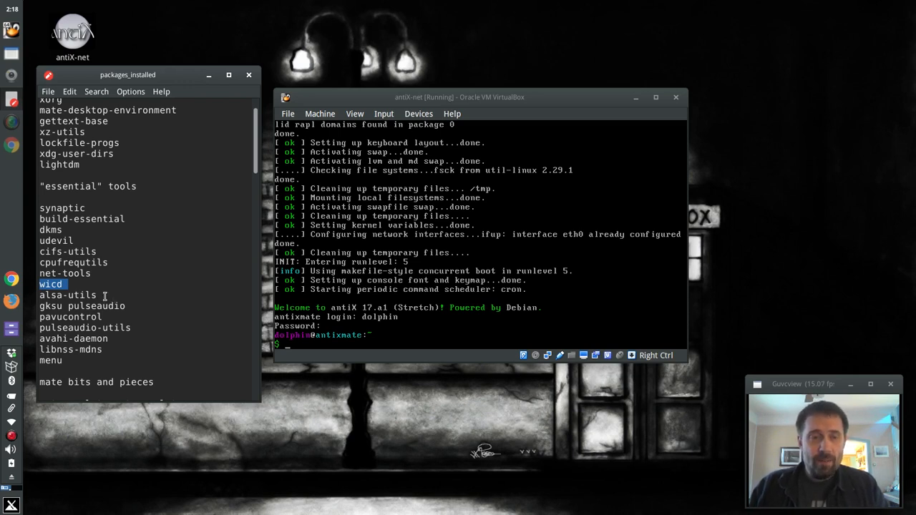
{"action": "mouse_move", "coordinate": [87, 284]}
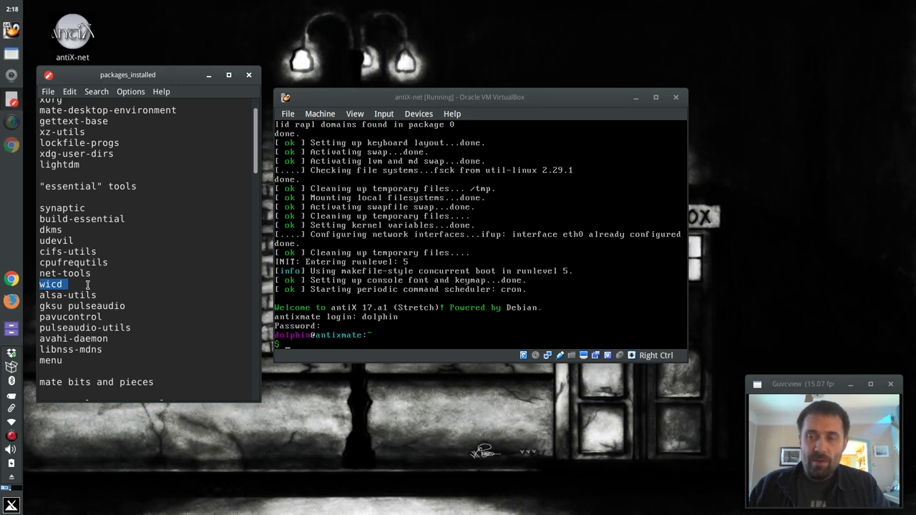
{"action": "mouse_move", "coordinate": [83, 285]}
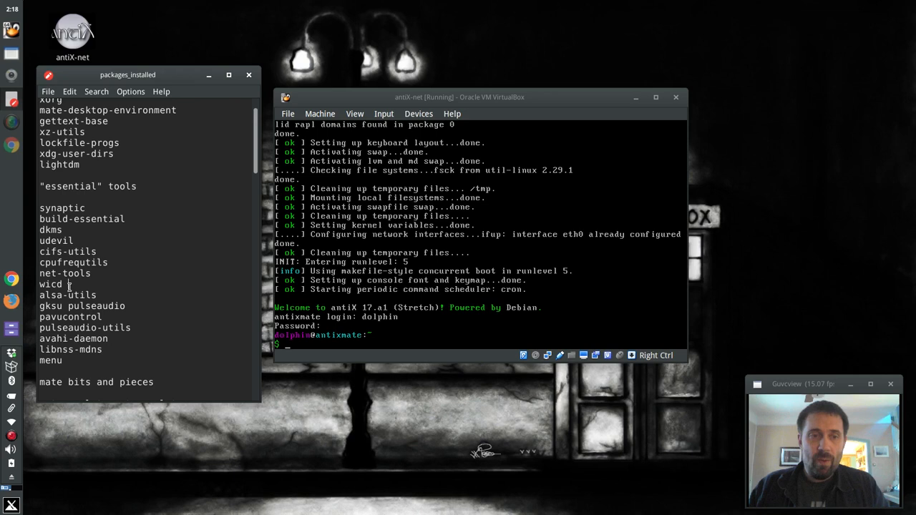
- Split the essential tools line so gksu and pulseaudio sit on separate lines
{"action": "double_click", "coordinate": [50, 283]}
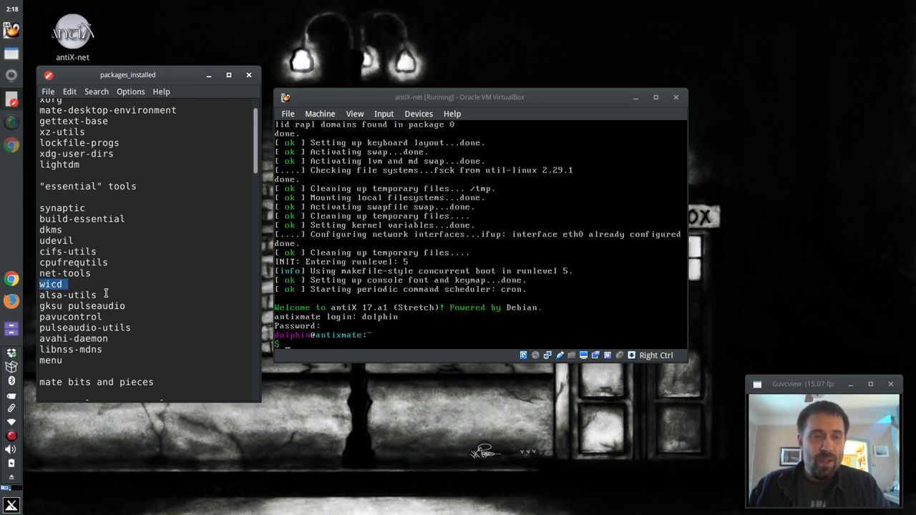
{"action": "left_click", "coordinate": [69, 294]}
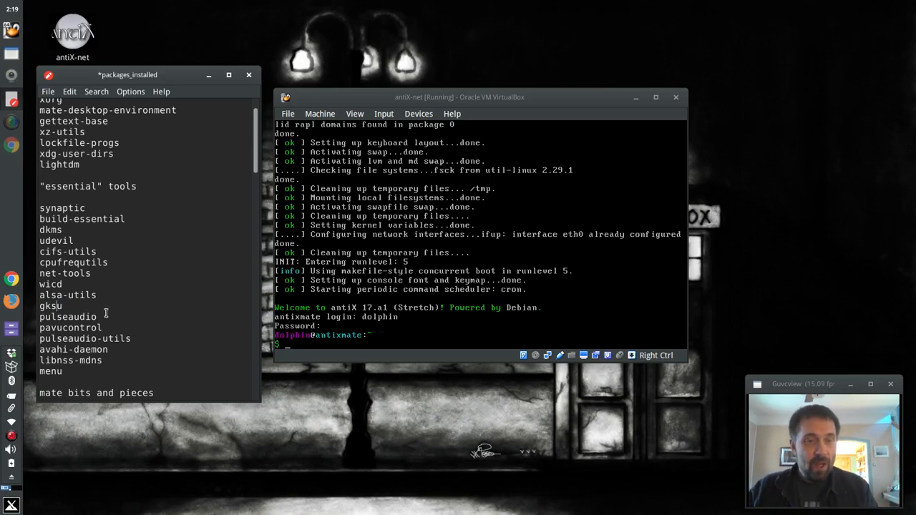
{"action": "double_click", "coordinate": [71, 326]}
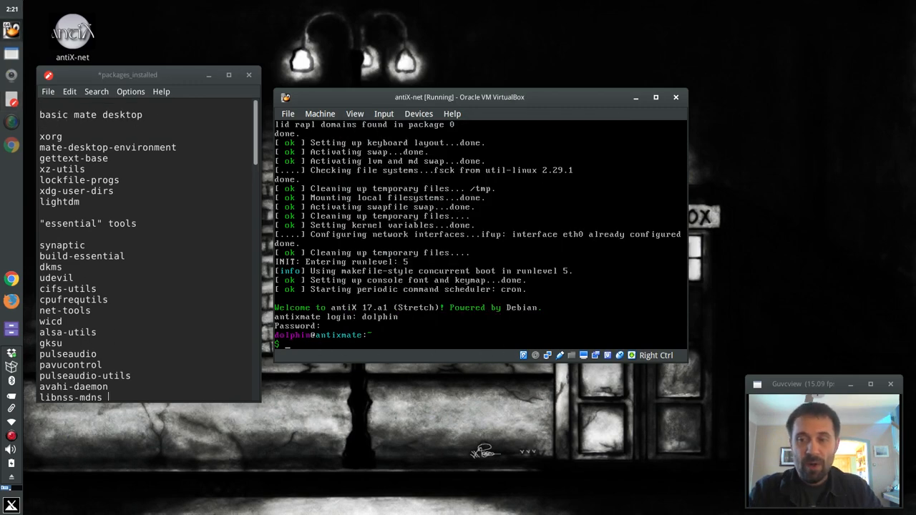
- Enter sudo apt-get update in the antiX terminal
{"action": "type", "text": "sudo apt"}
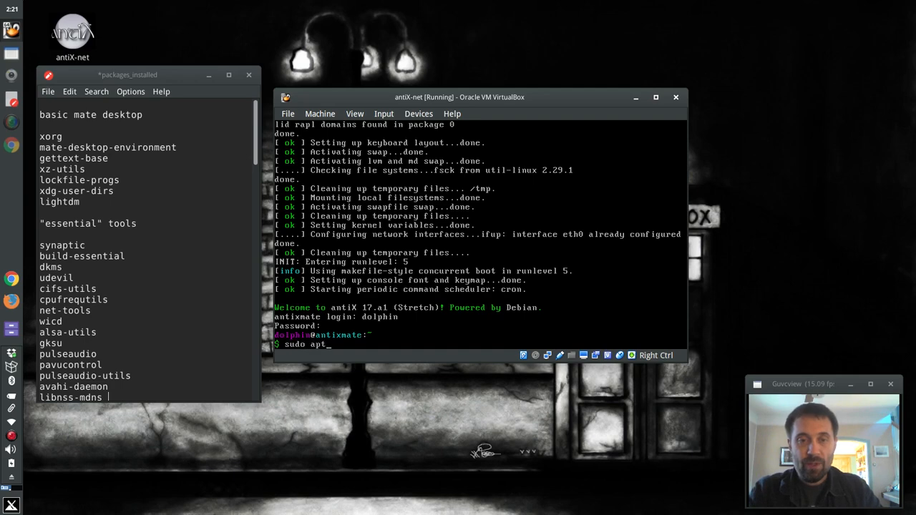
{"action": "type", "text": "-get update"}
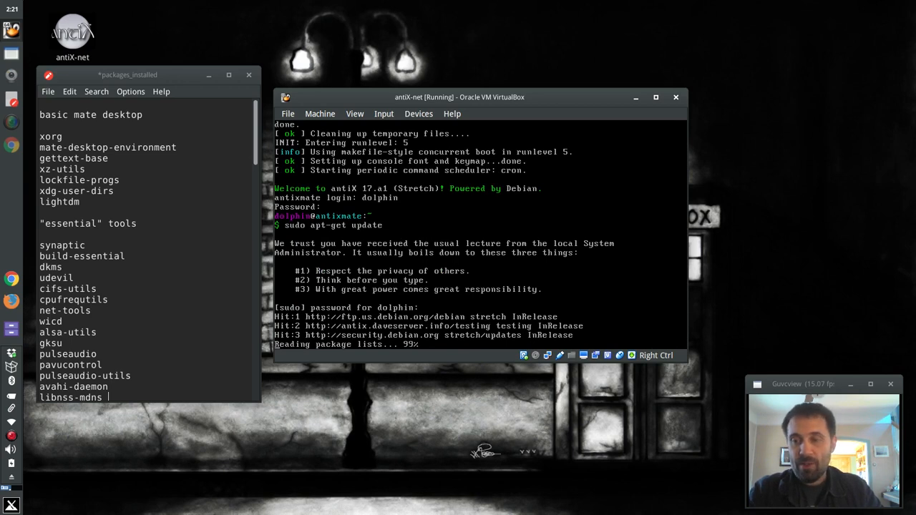
- Start sudo apt-get install with xorg, mate-desktop, gettext-base, xz-utils, lockfile-progs, xdg and lightdm
{"action": "type", "text": "s"}
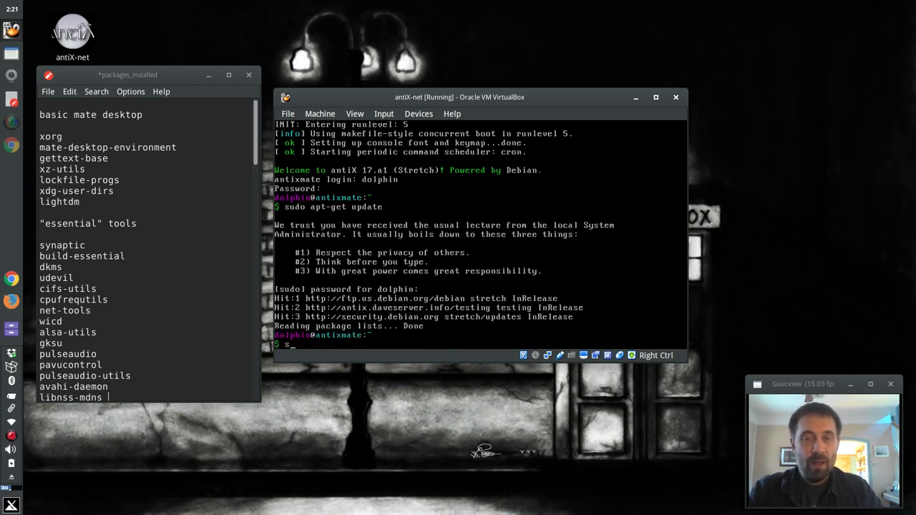
{"action": "type", "text": "udo apt-get"}
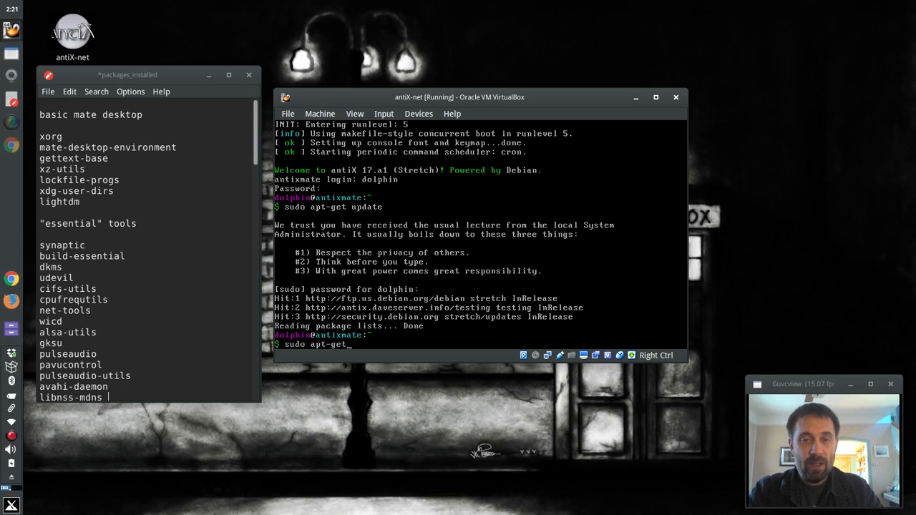
{"action": "type", "text": "install"}
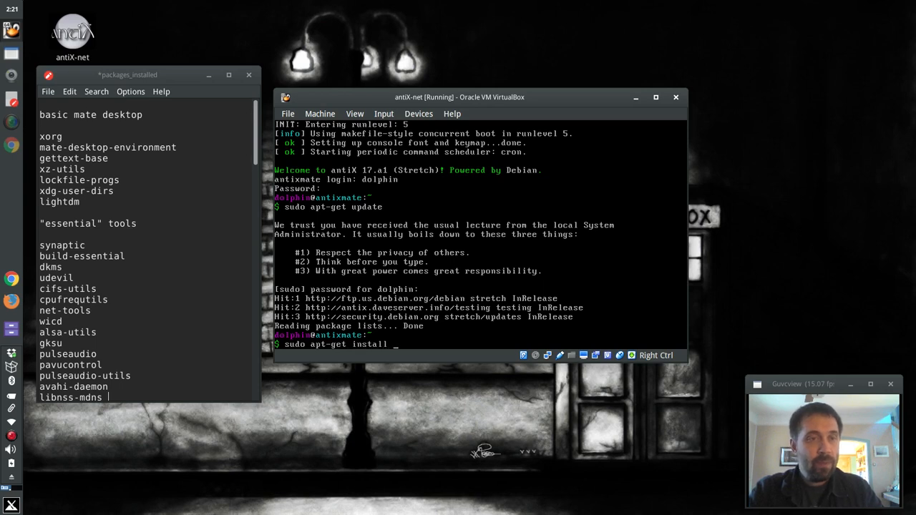
{"action": "type", "text": "xorg ma"}
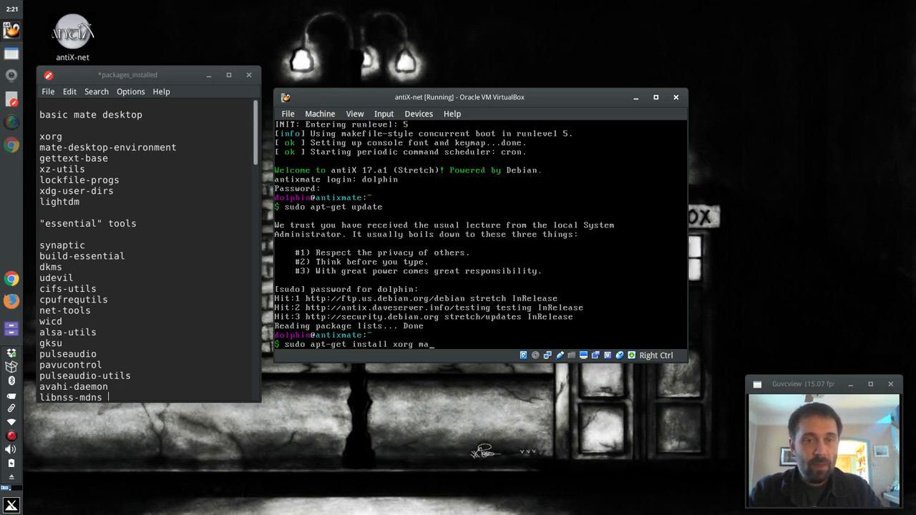
{"action": "type", "text": "te-deskt"}
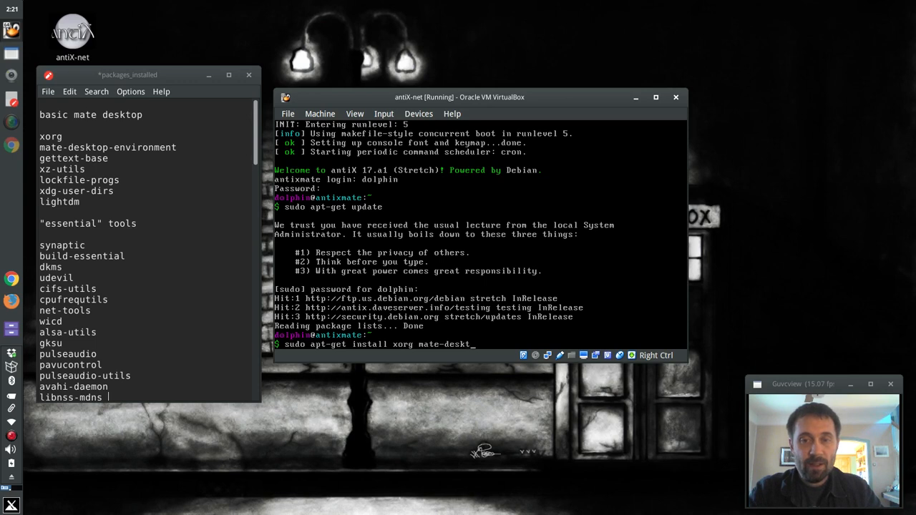
{"action": "type", "text": "op-environment"}
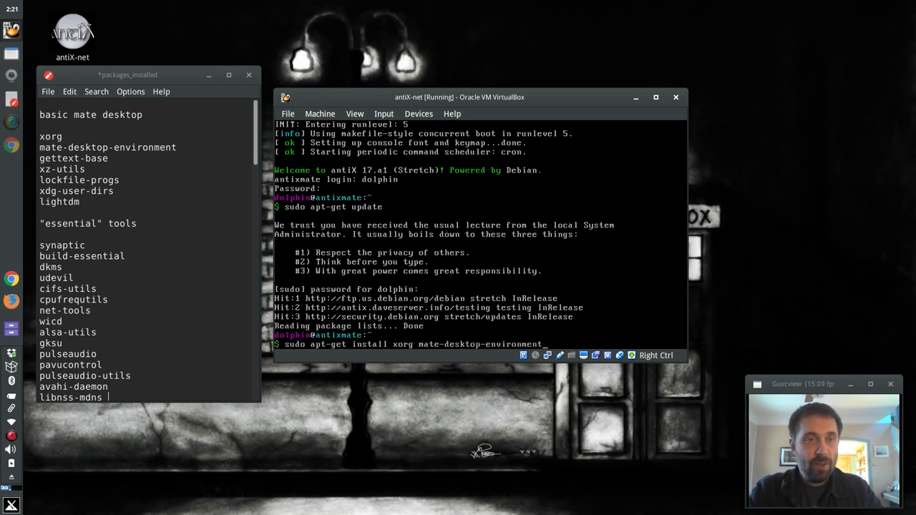
{"action": "type", "text": "gettex"}
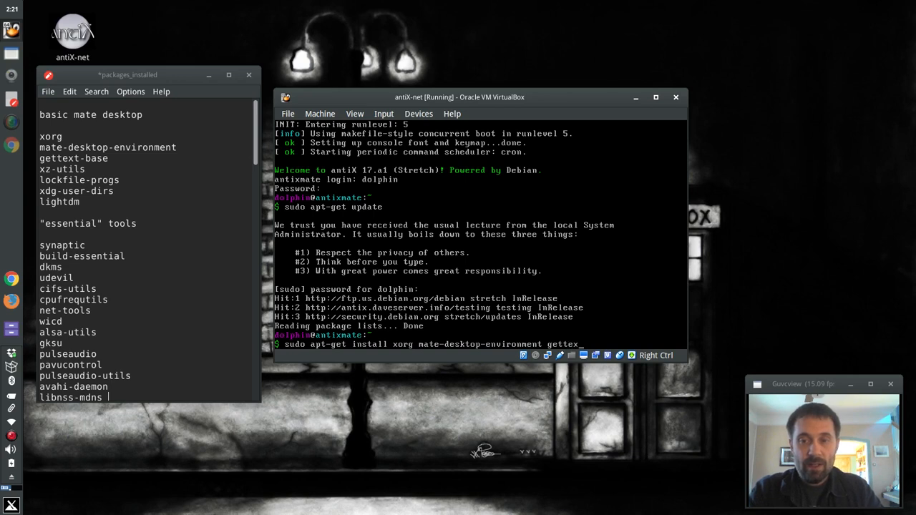
{"action": "type", "text": "-base"}
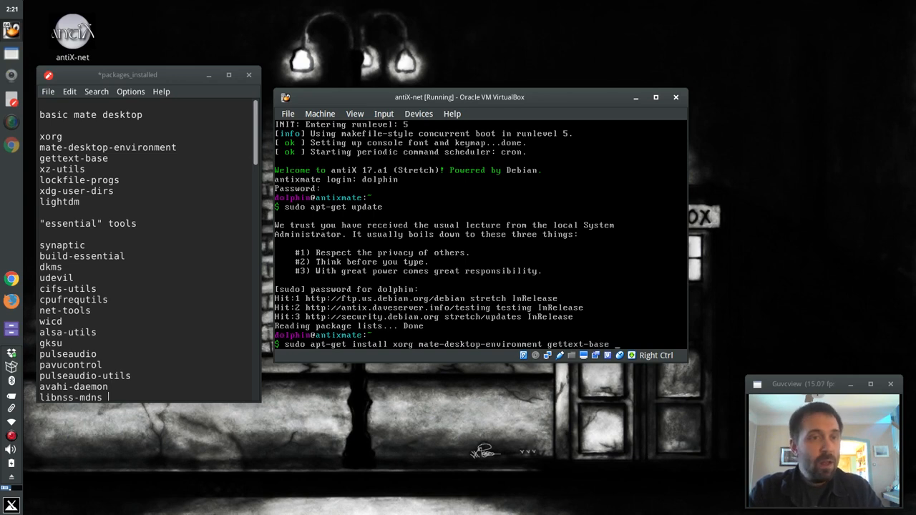
{"action": "type", "text": "xz-utils"}
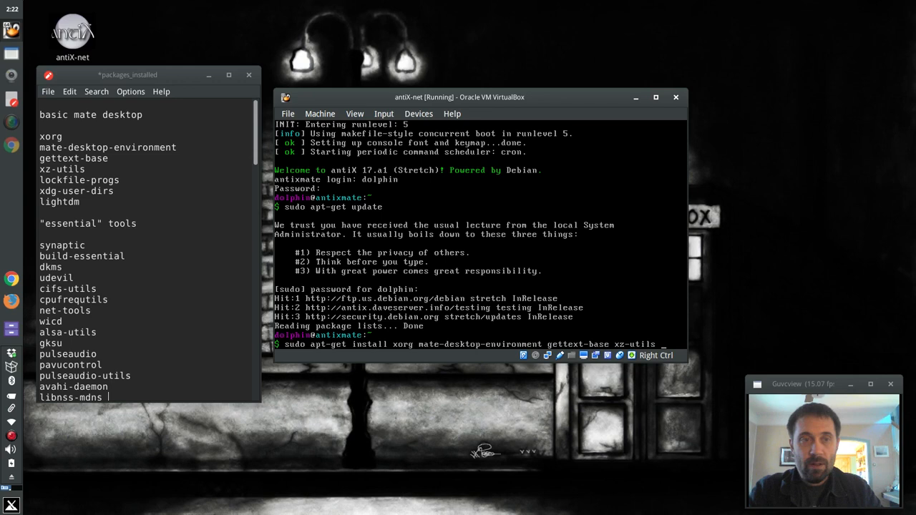
{"action": "type", "text": "lockfile-progs"}
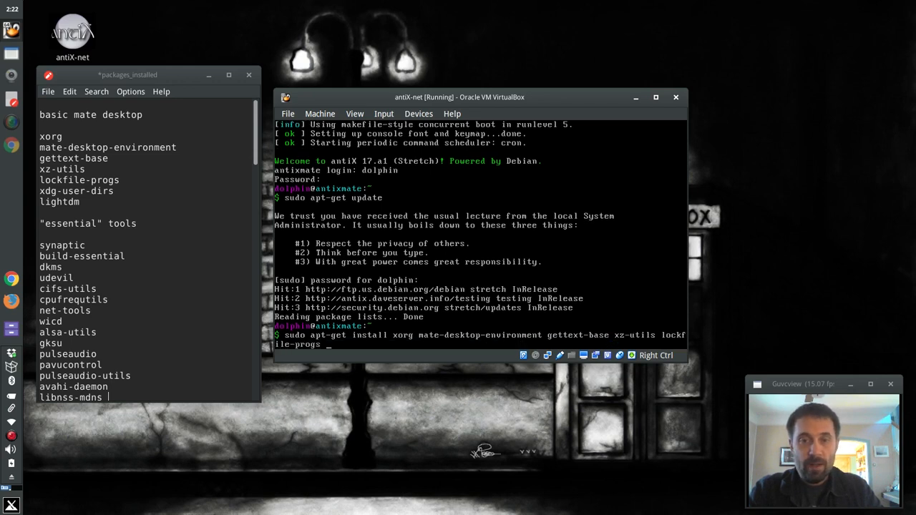
{"action": "type", "text": "xdg-user-dirs"}
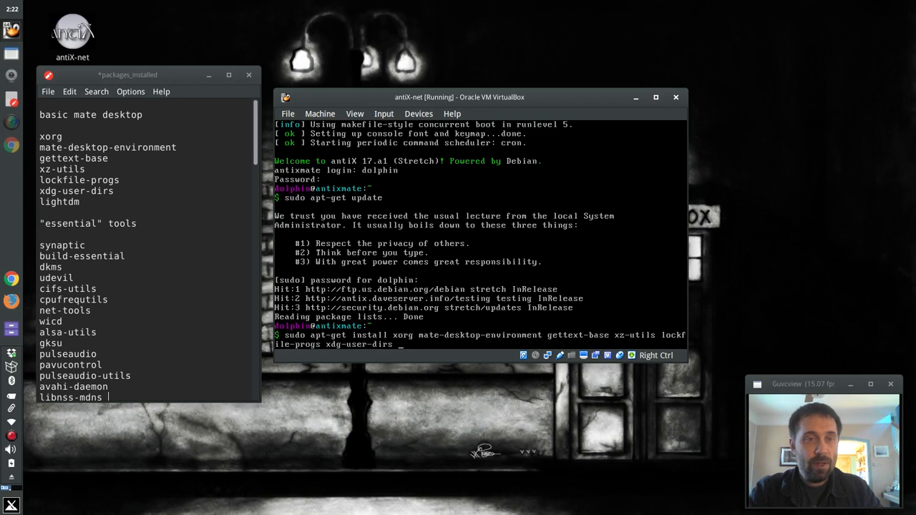
{"action": "type", "text": "lightdm"}
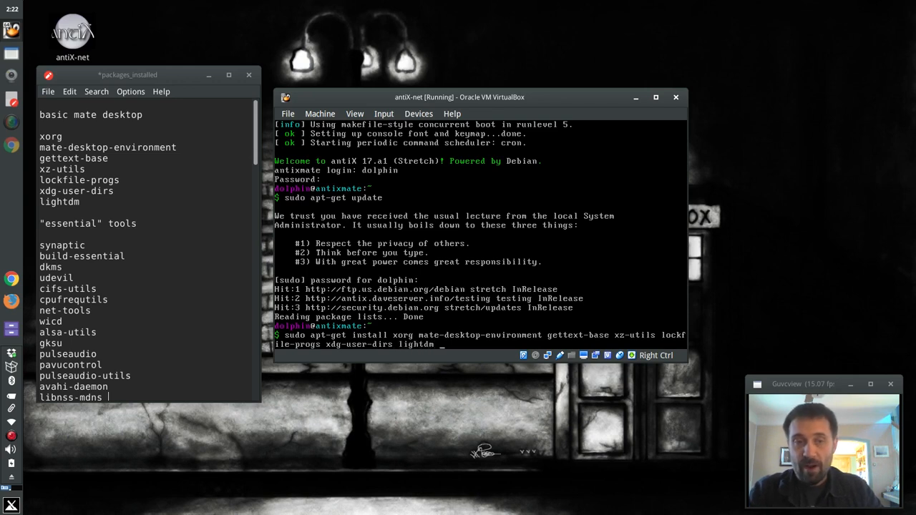
- Add synaptic, build-essential, dkms, udisks, net-tools and related tools to the command
{"action": "type", "text": "sy"}
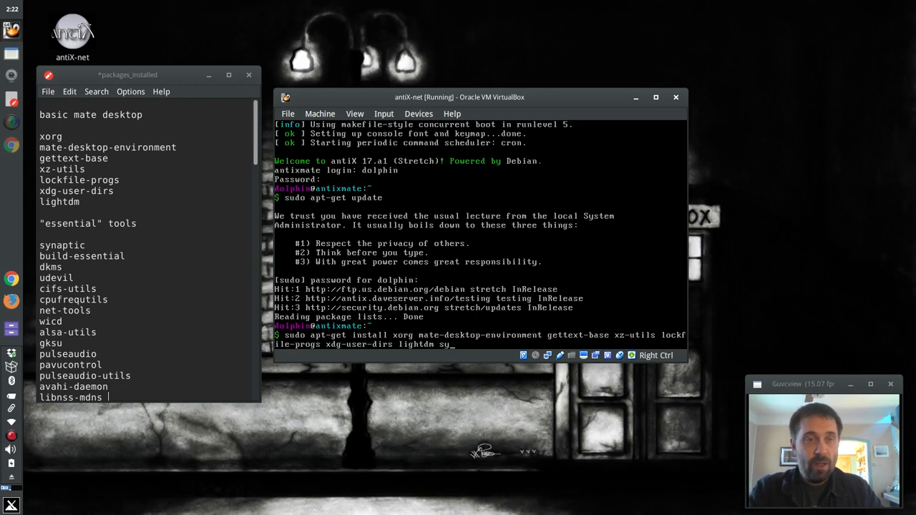
{"action": "type", "text": "synaptic"}
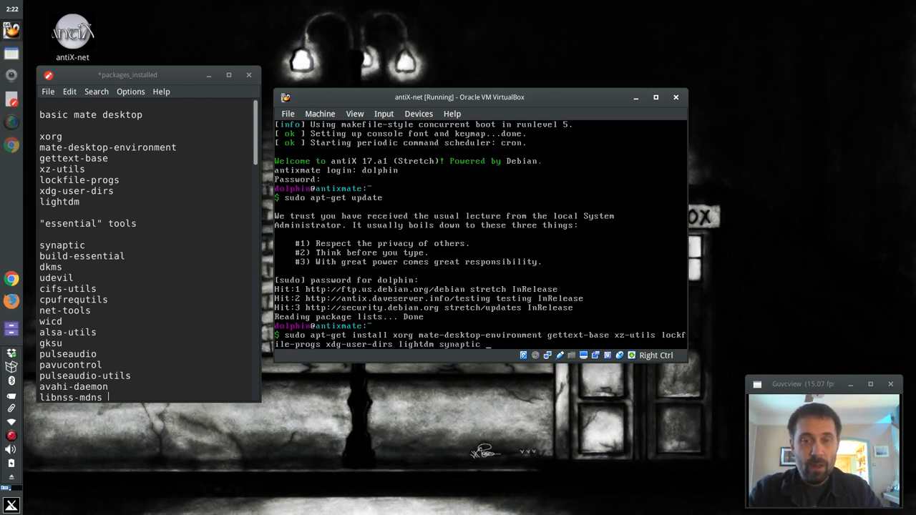
{"action": "type", "text": "build-essential"}
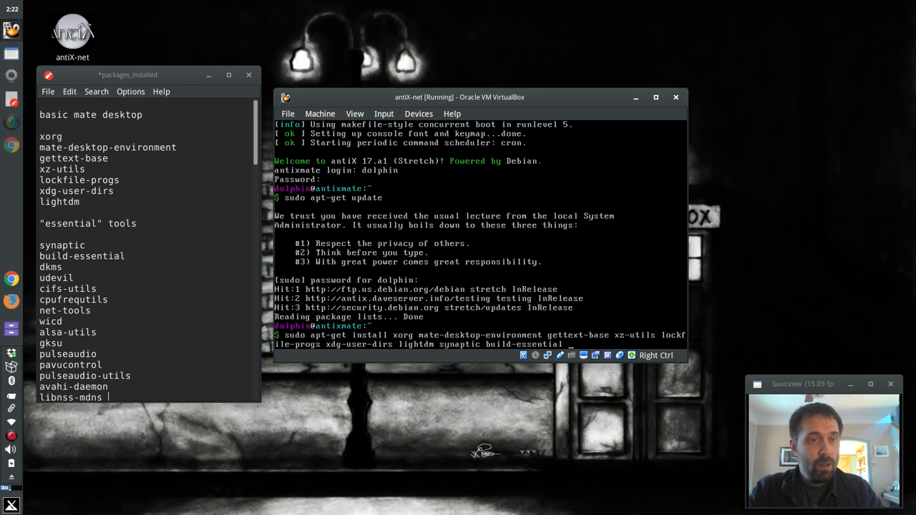
{"action": "type", "text": "dkms udi"}
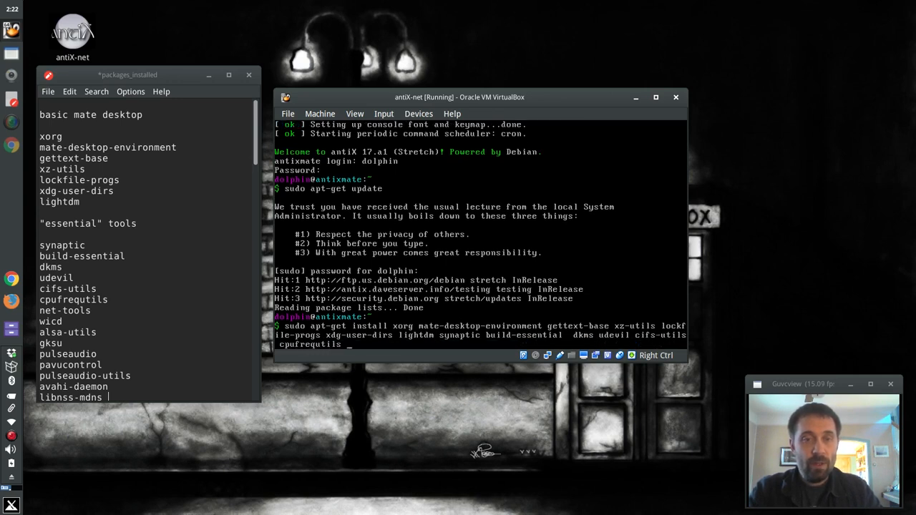
{"action": "type", "text": "net-tools wicd"}
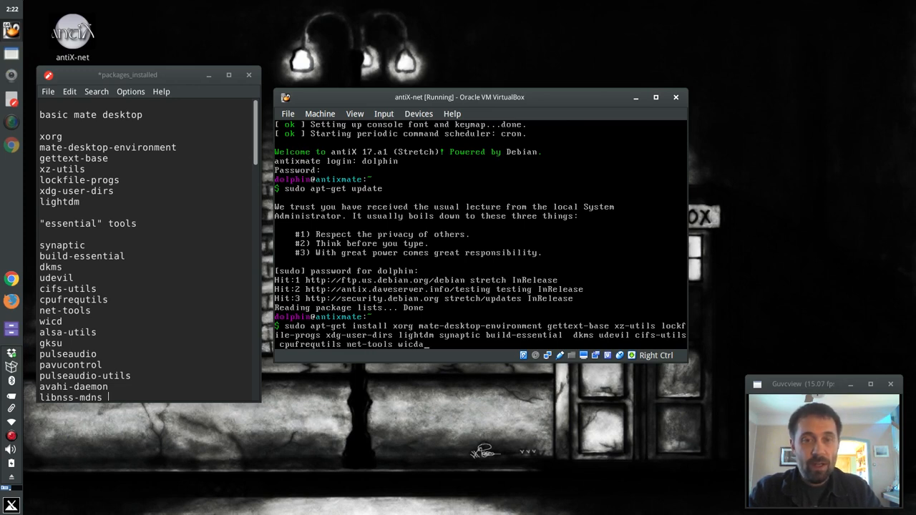
{"action": "type", "text": "asl"}
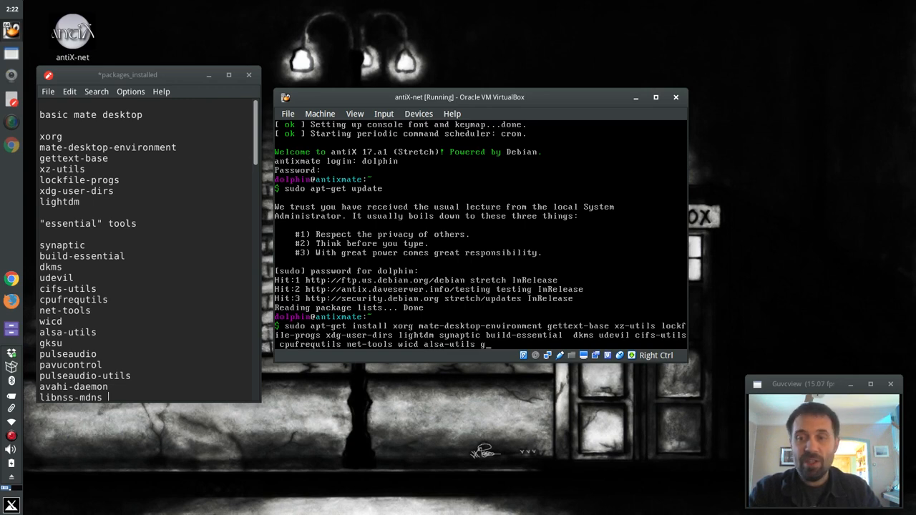
- Add gksu, pavucontrol, pulseaudio, avahi-daemon and libnss-mdns to the command
{"action": "type", "text": "ksu pulseaudio pu"}
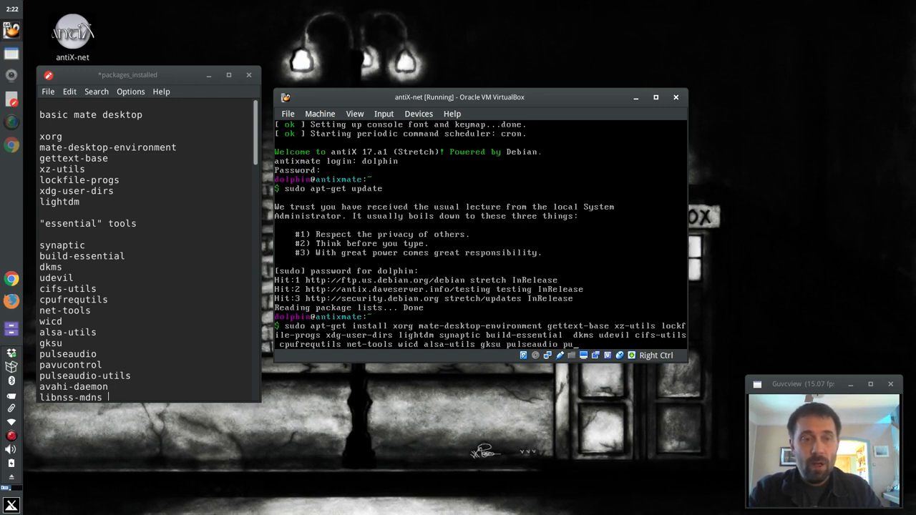
{"action": "type", "text": "avuct"}
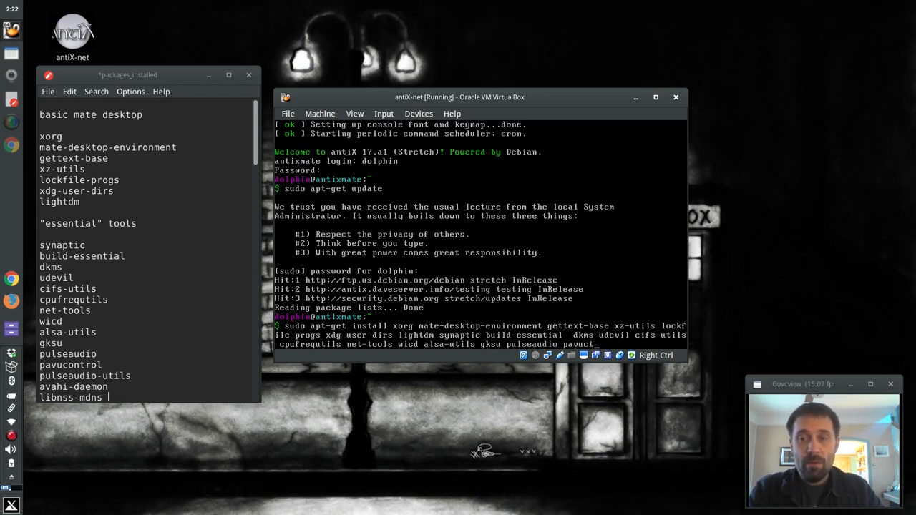
{"action": "type", "text": "ontrol"}
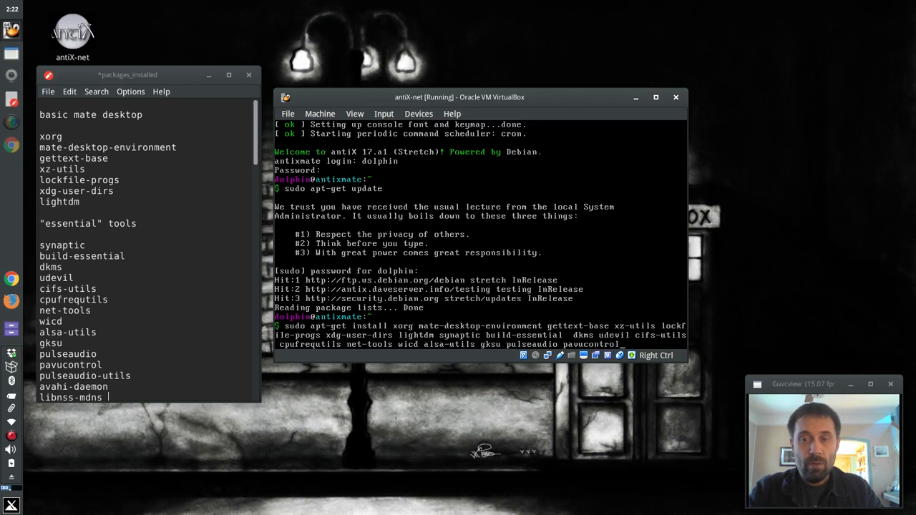
{"action": "type", "text": "pulseaudio-utils"}
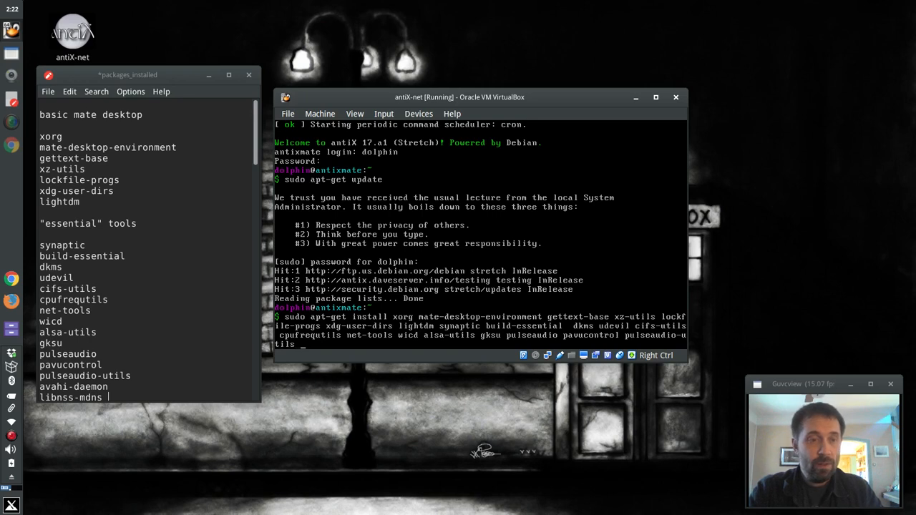
{"action": "type", "text": "avahi"}
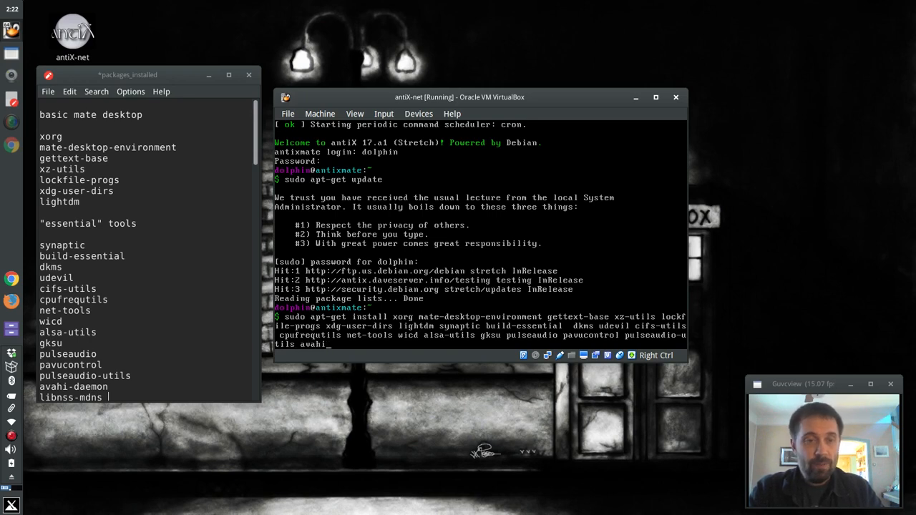
{"action": "type", "text": "dam"}
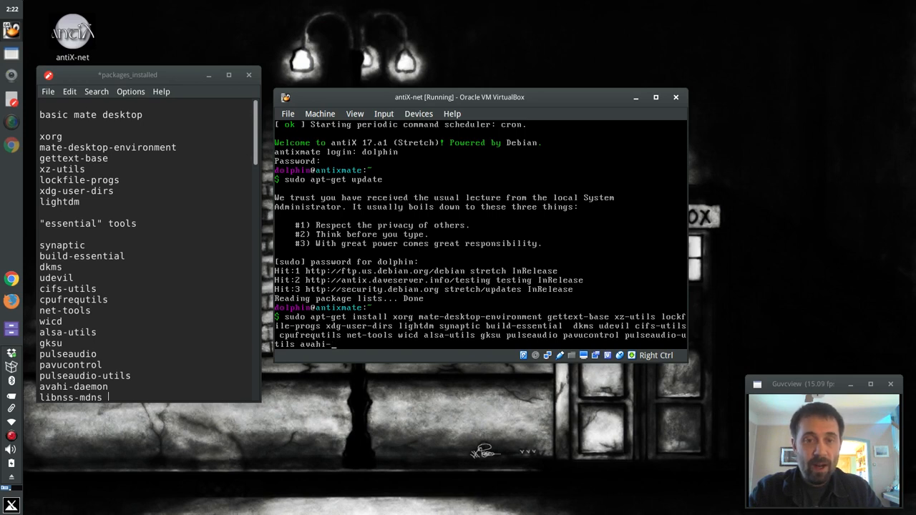
{"action": "type", "text": "daemon"}
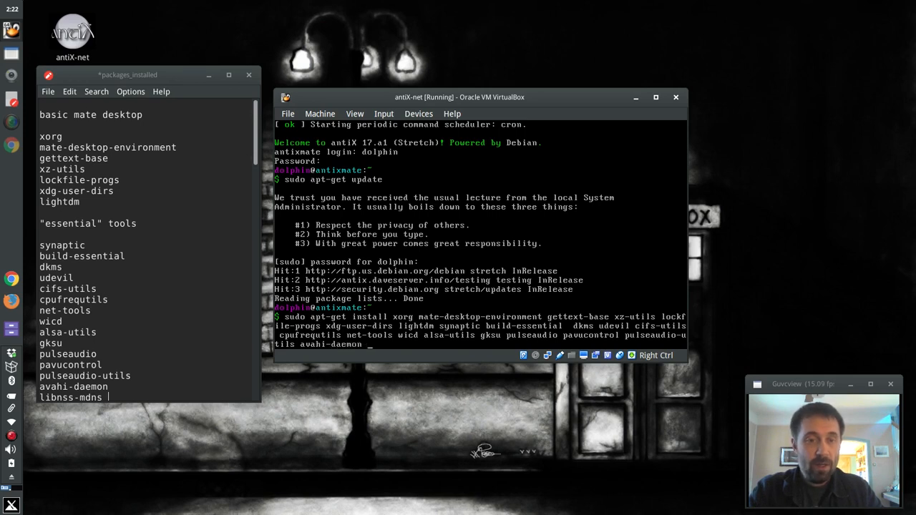
{"action": "type", "text": "libnss-"}
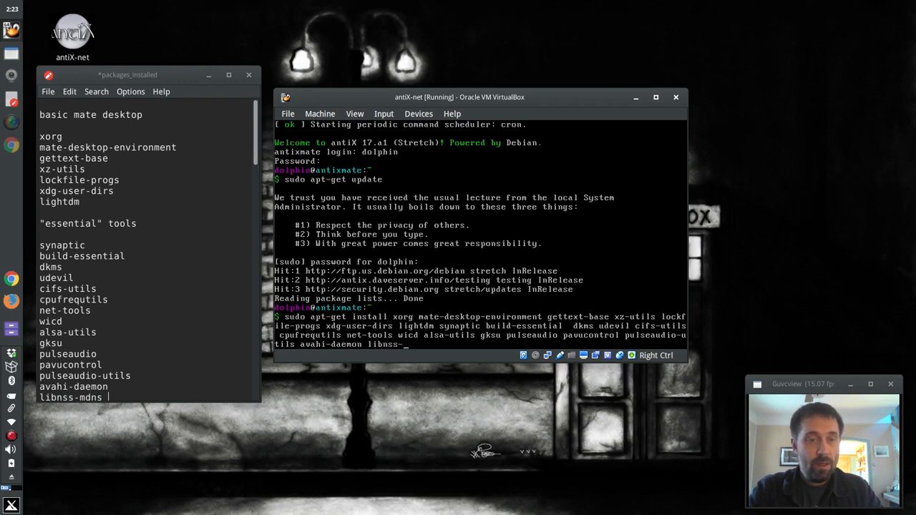
{"action": "type", "text": "mdns"}
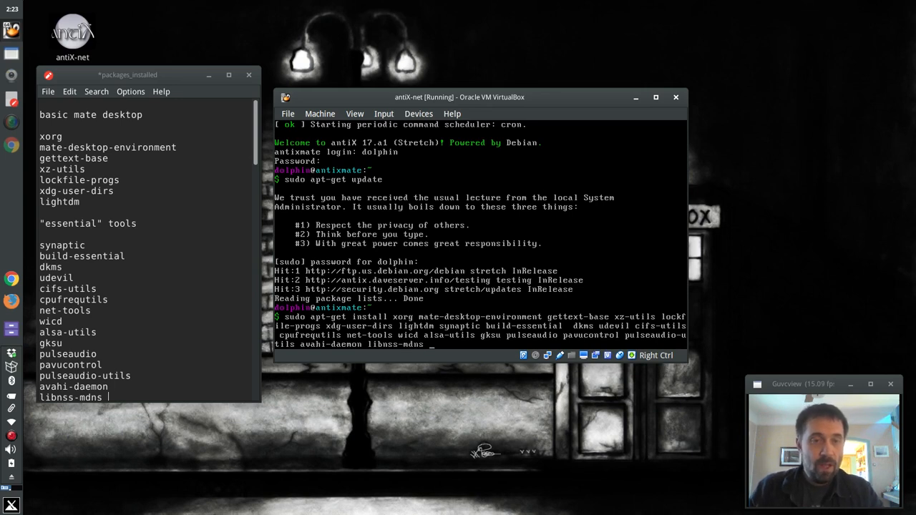
{"action": "scroll", "scroll_direction": "down", "scroll_amount": 3}
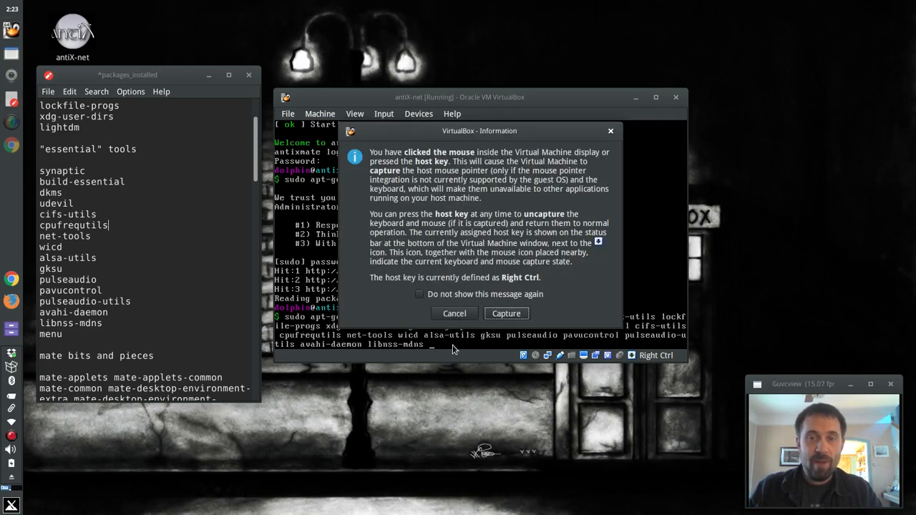
- Append menu to the install command, run it and confirm with y so apt-get starts unpacking
{"action": "left_click", "coordinate": [507, 314]}
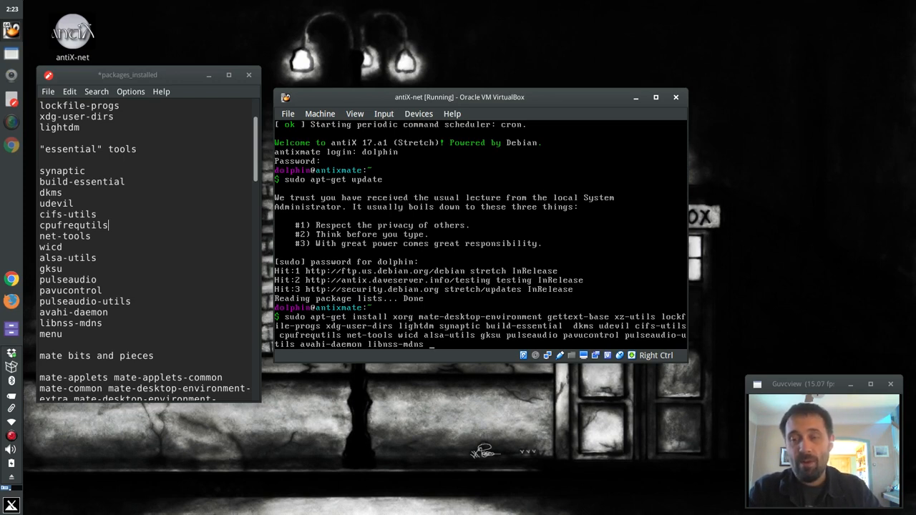
{"action": "type", "text": "menu"}
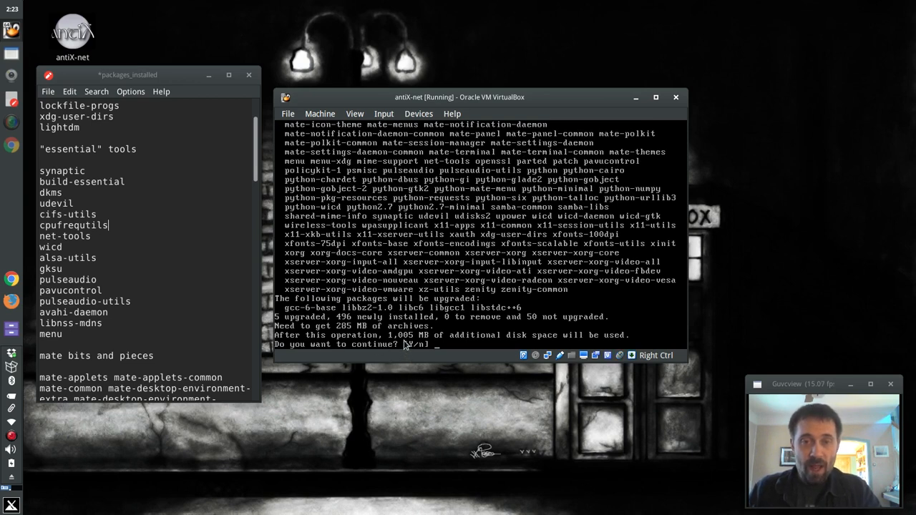
{"action": "mouse_move", "coordinate": [435, 343]}
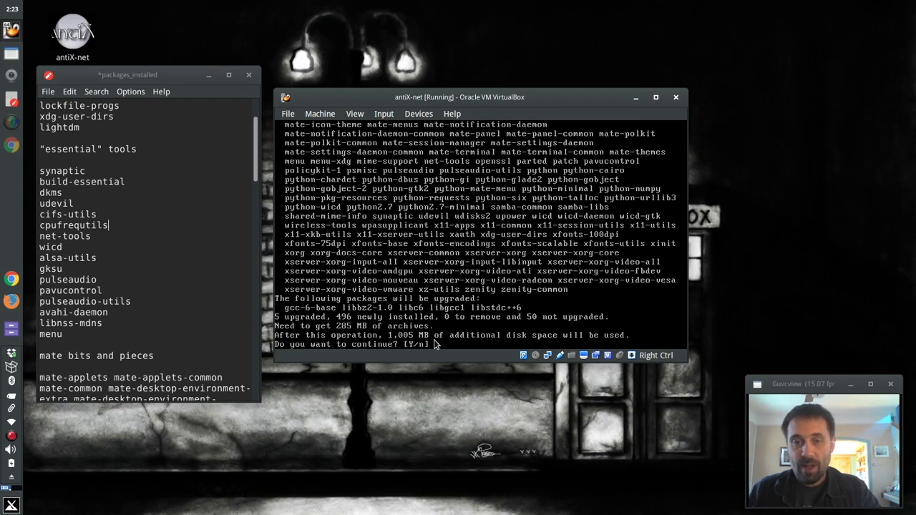
{"action": "mouse_move", "coordinate": [530, 331]}
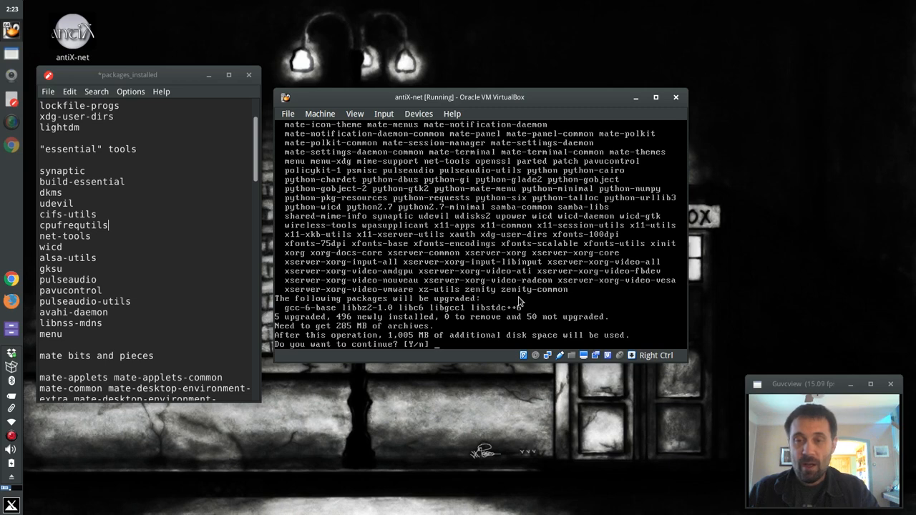
{"action": "type", "text": "y"}
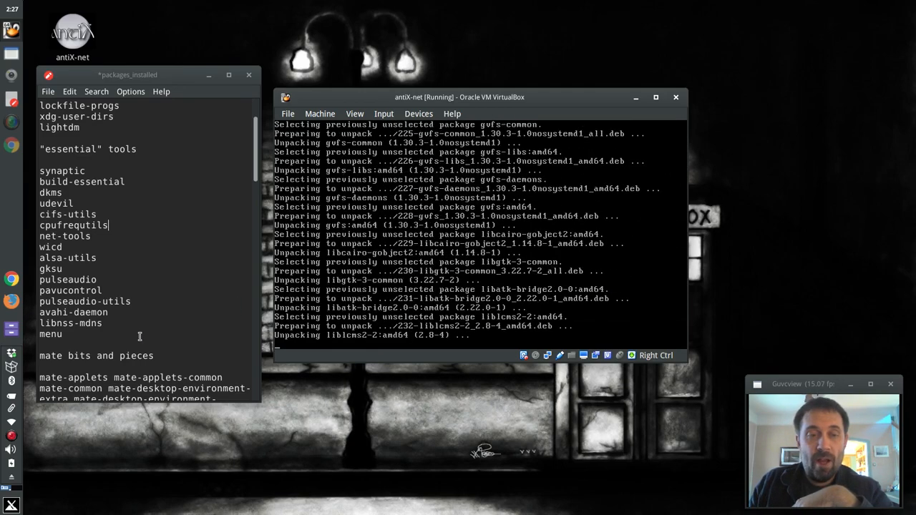
- Wait in the VM terminal until apt-get finishes triggers and the shell prompt returns
{"action": "left_click", "coordinate": [12, 449]}
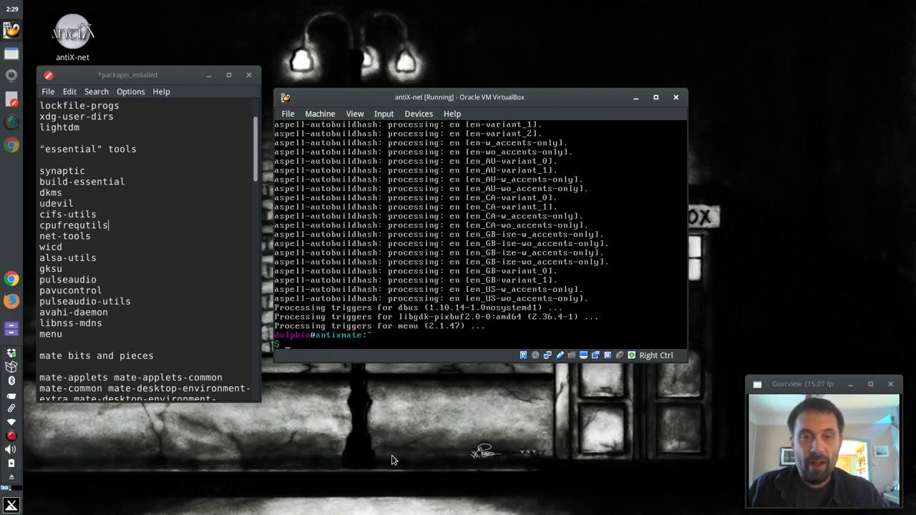
{"action": "mouse_move", "coordinate": [474, 282]}
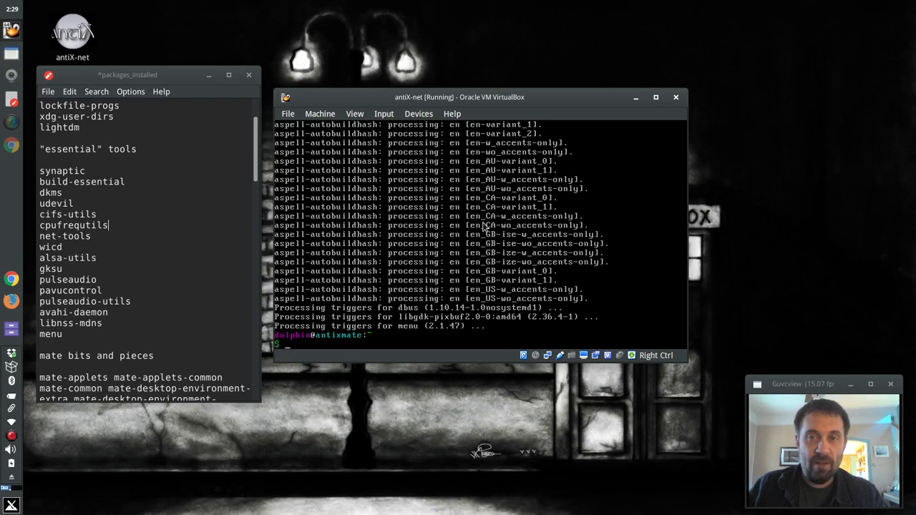
{"action": "mouse_move", "coordinate": [627, 321]}
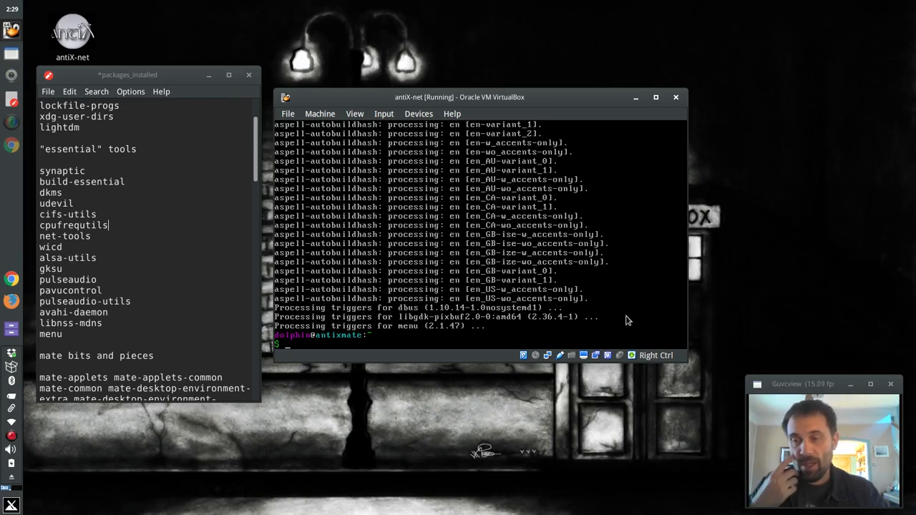
{"action": "mouse_move", "coordinate": [599, 351]}
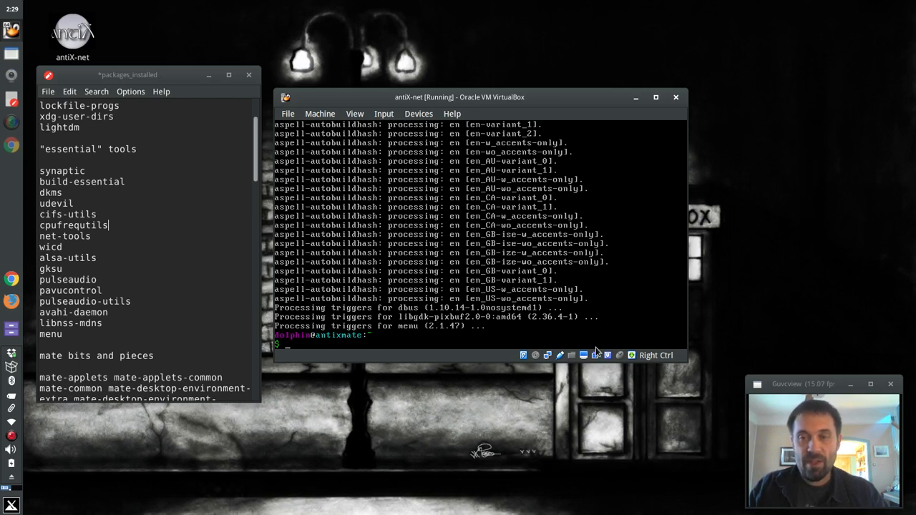
{"action": "mouse_move", "coordinate": [593, 369]}
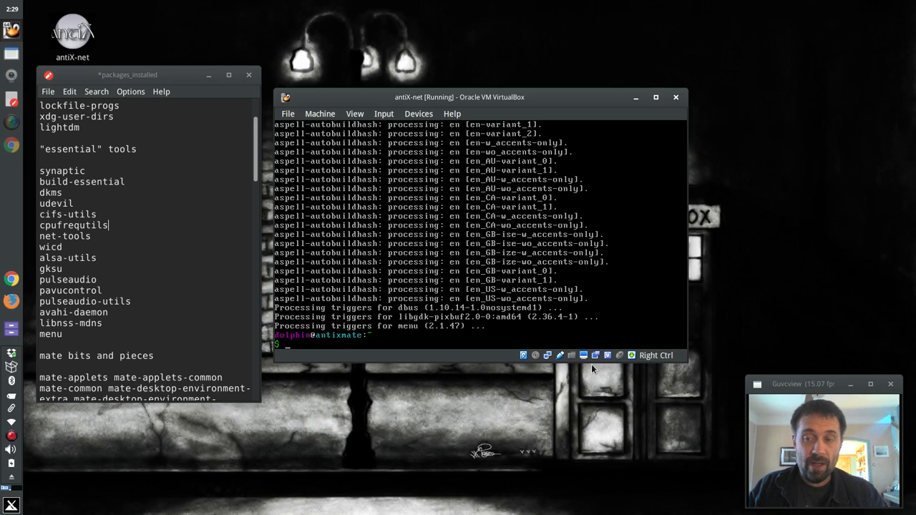
{"action": "type", "text": "su"}
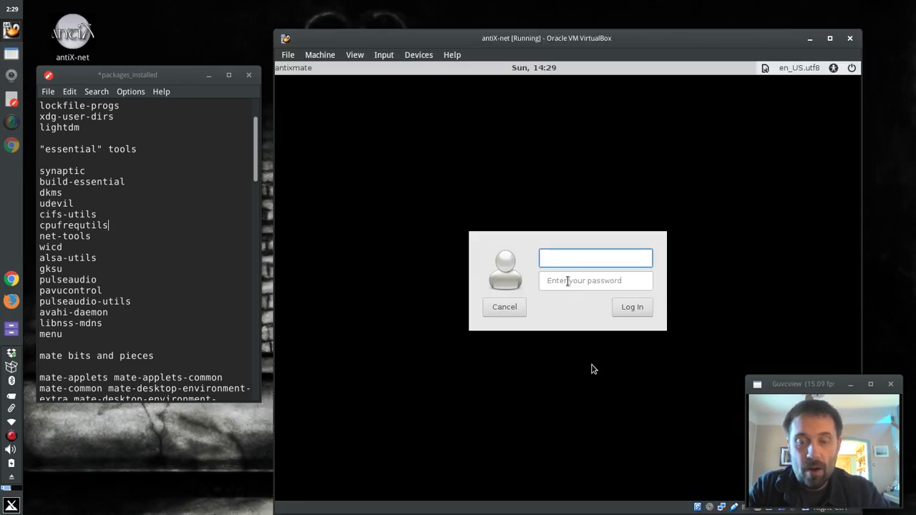
- Log in through the LightDM greeter as dolphi to reach the MATE desktop
{"action": "type", "text": "dolphi"}
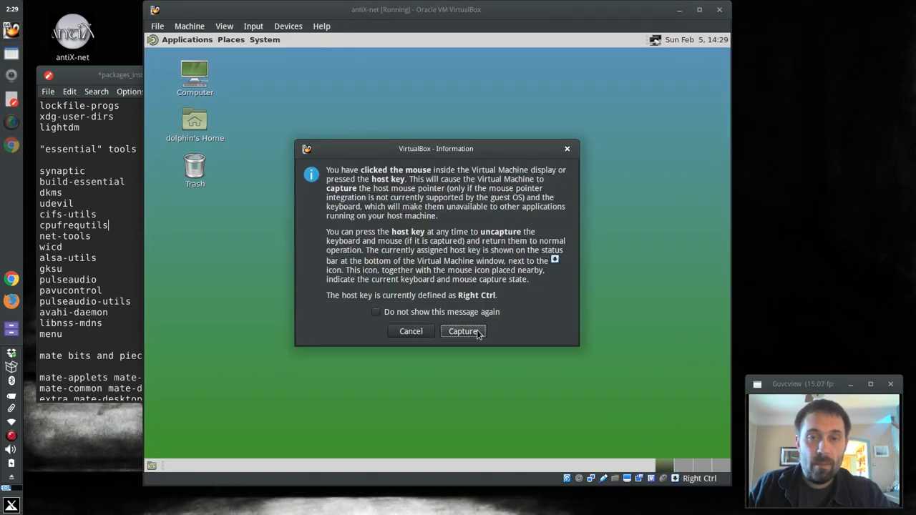
- Dismiss the capture notice and browse the MATE System and Applications menus without changes
{"action": "left_click", "coordinate": [464, 331]}
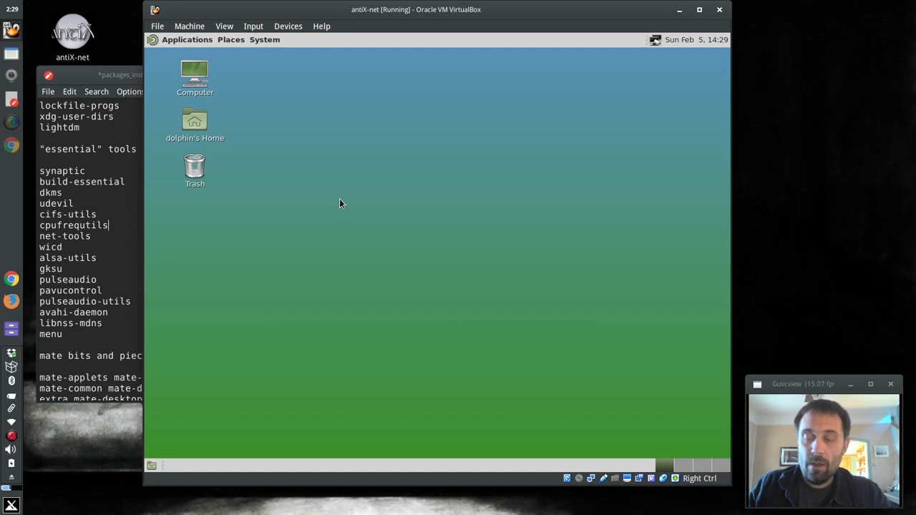
{"action": "mouse_move", "coordinate": [341, 181]}
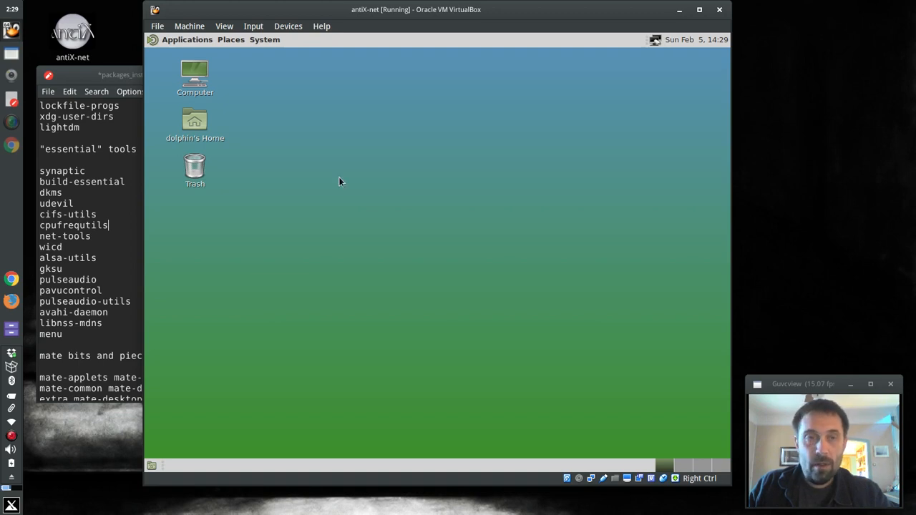
{"action": "left_click", "coordinate": [264, 40]}
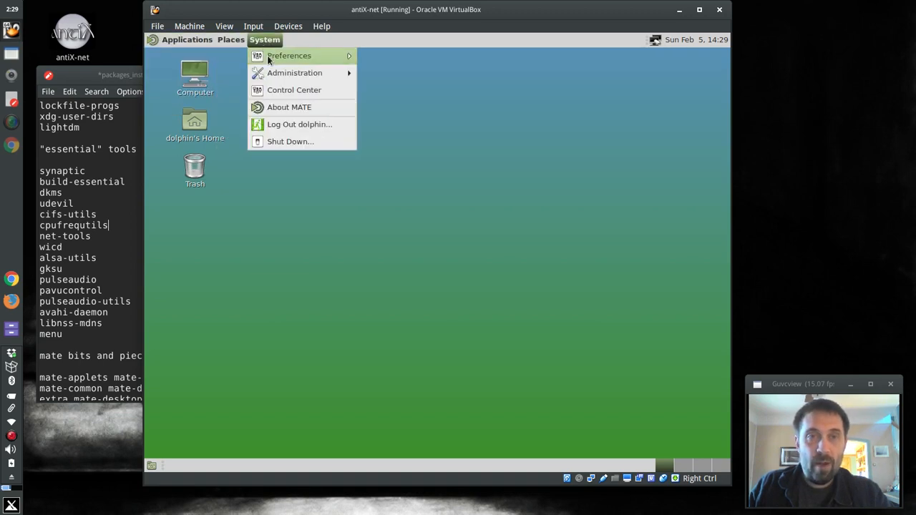
{"action": "mouse_move", "coordinate": [295, 72]}
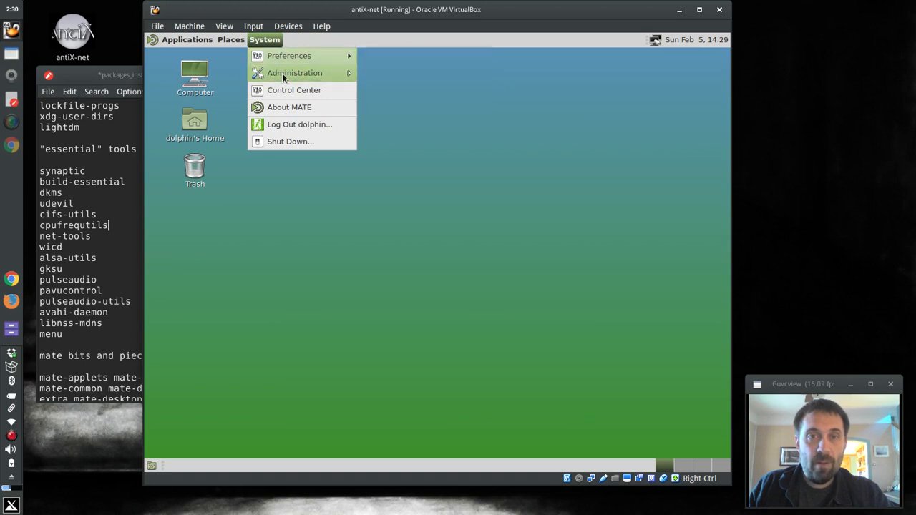
{"action": "left_click", "coordinate": [186, 40]}
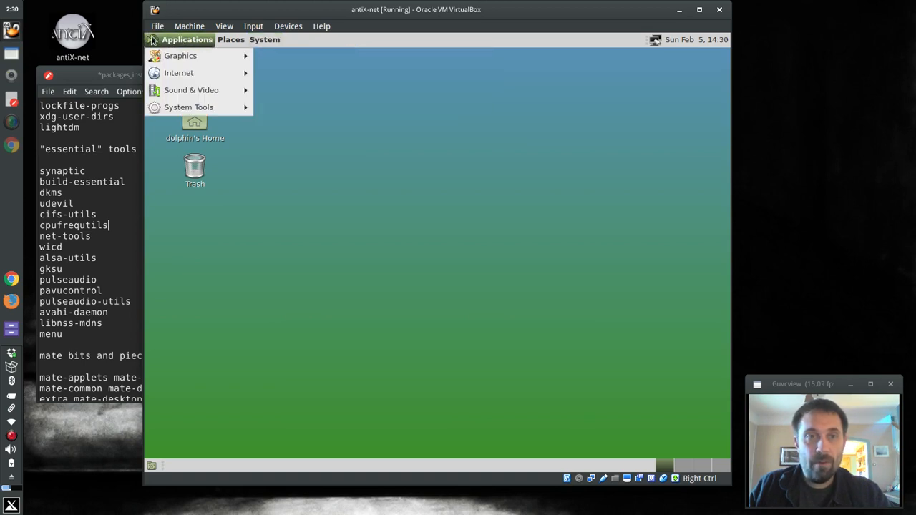
{"action": "mouse_move", "coordinate": [179, 71]}
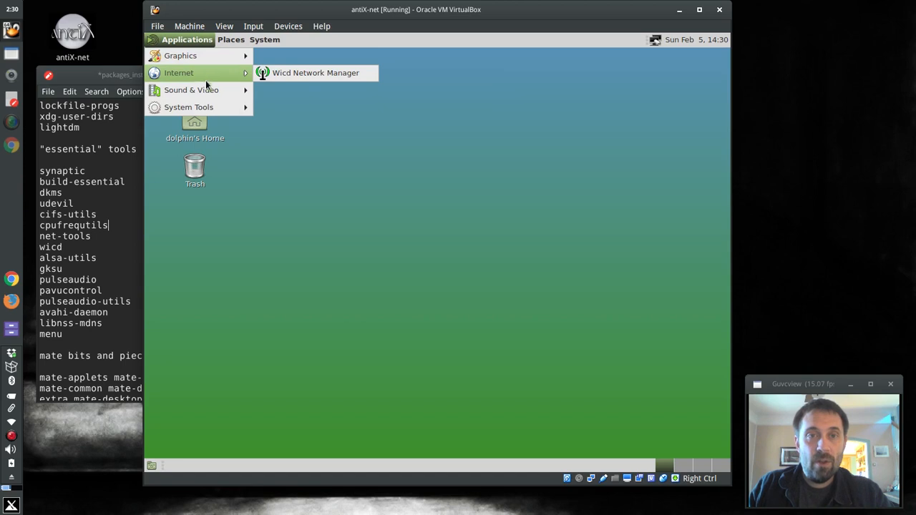
{"action": "mouse_move", "coordinate": [189, 106]}
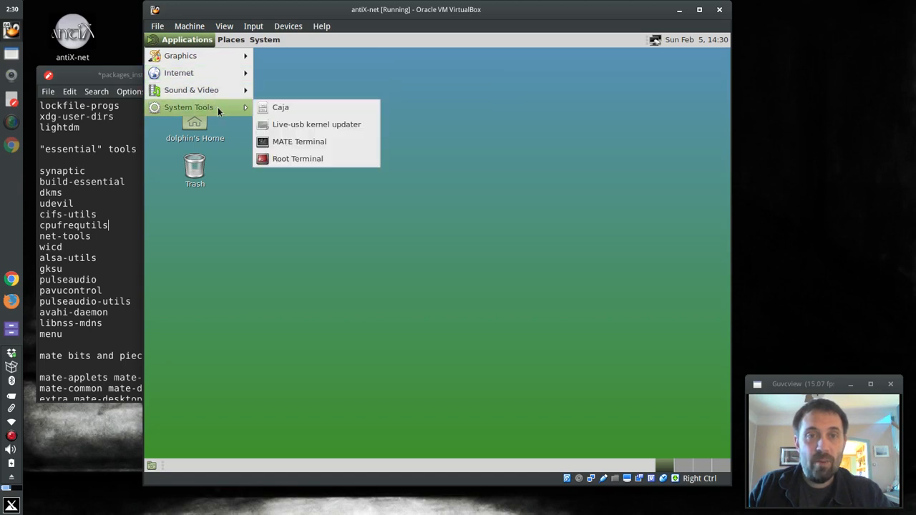
{"action": "left_click", "coordinate": [414, 166]}
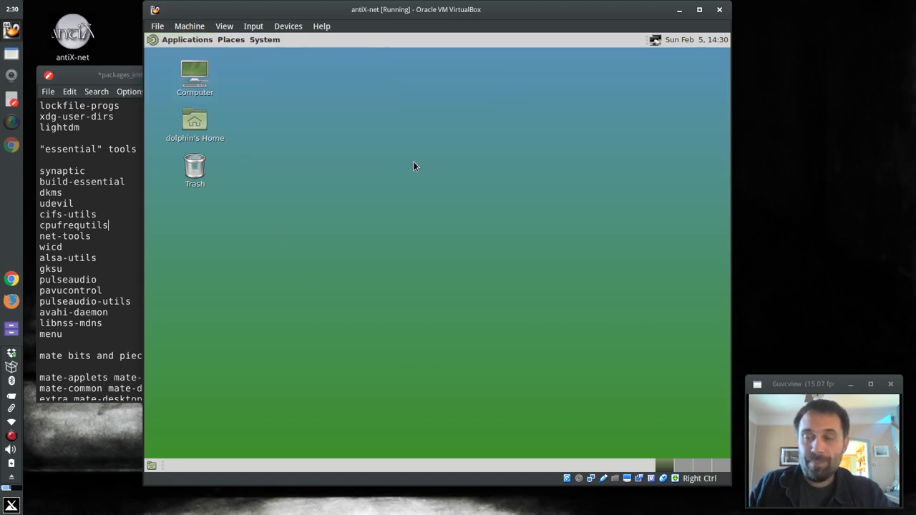